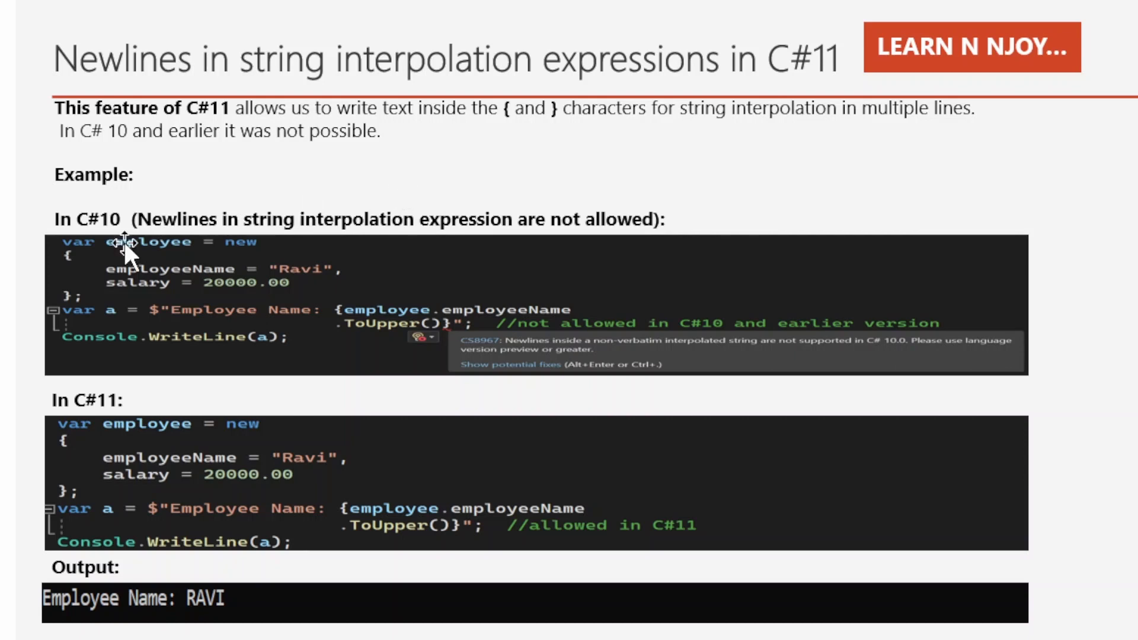
mouse_move(106, 283)
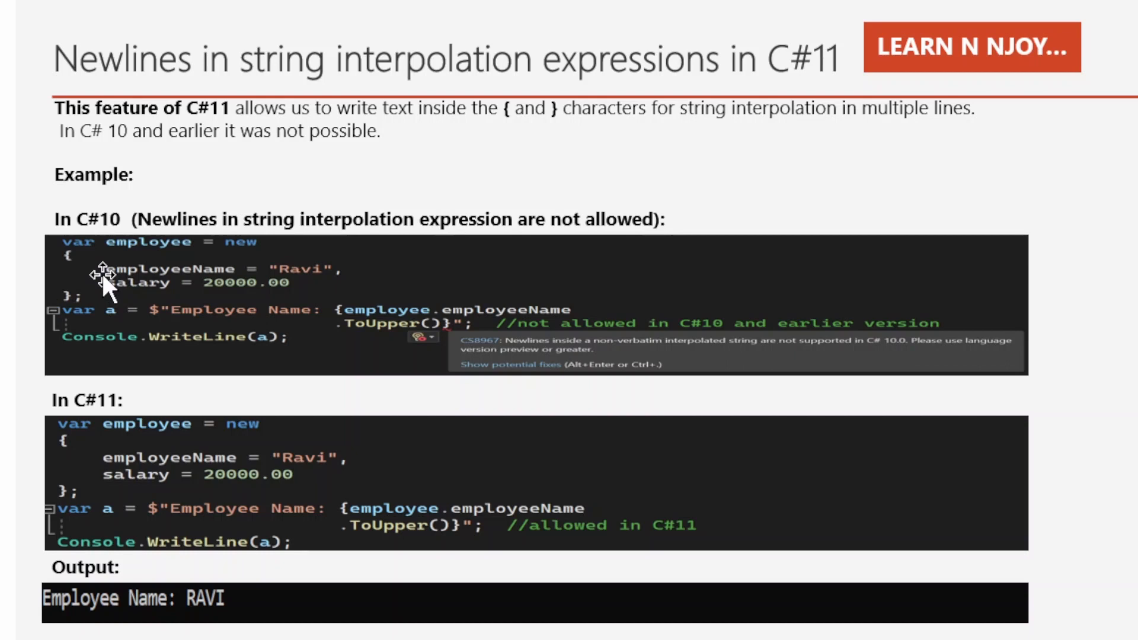
mouse_move(207, 298)
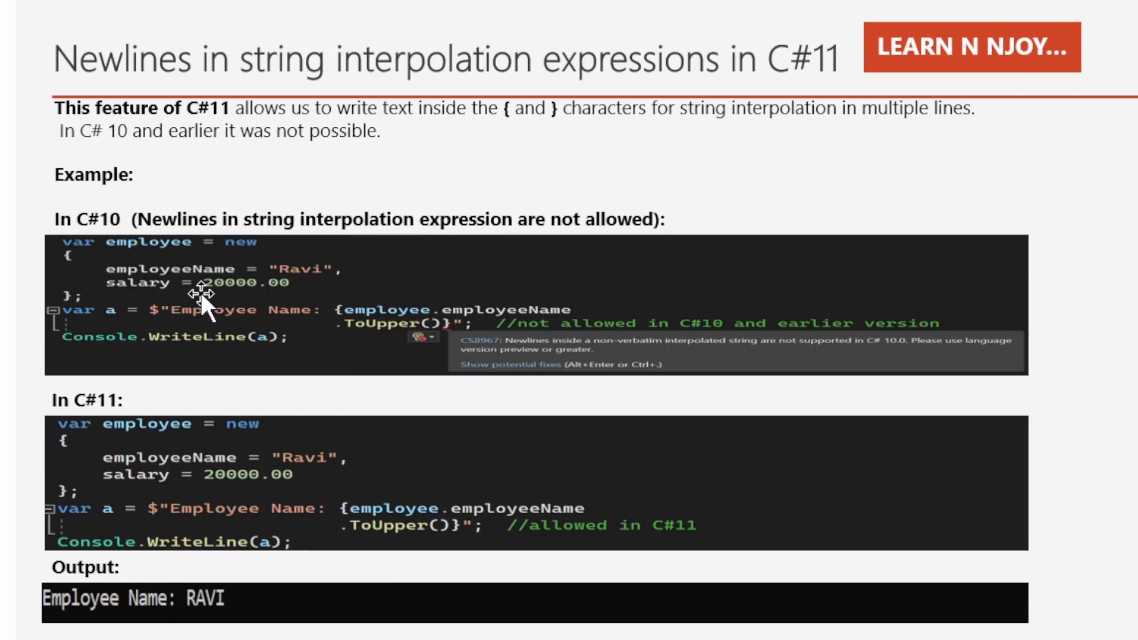
mouse_move(188, 290)
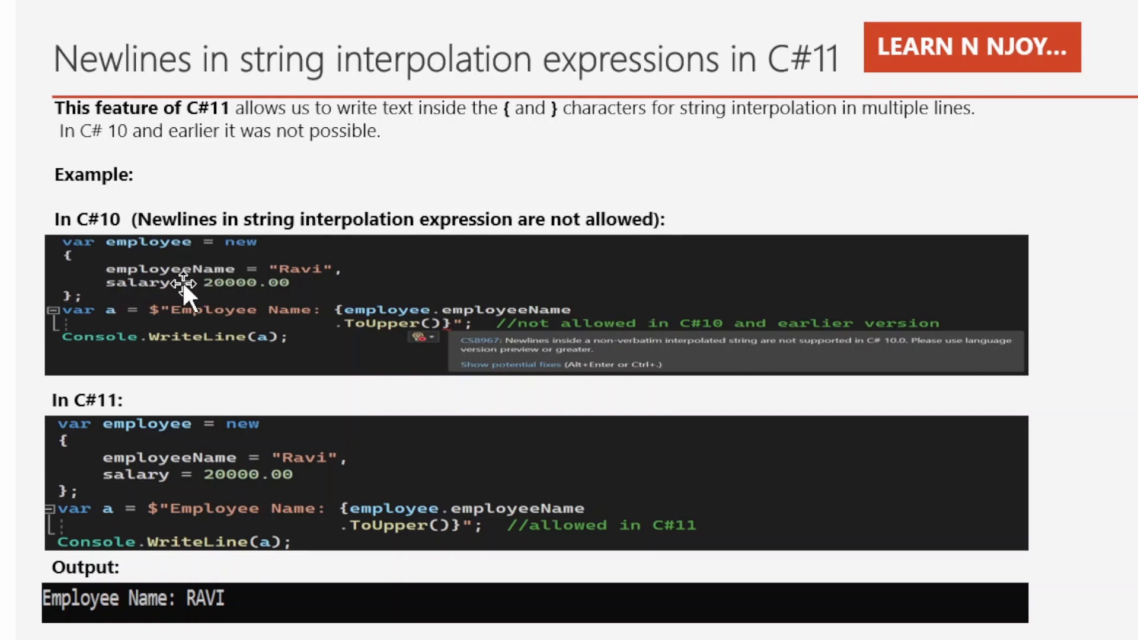
mouse_move(178, 323)
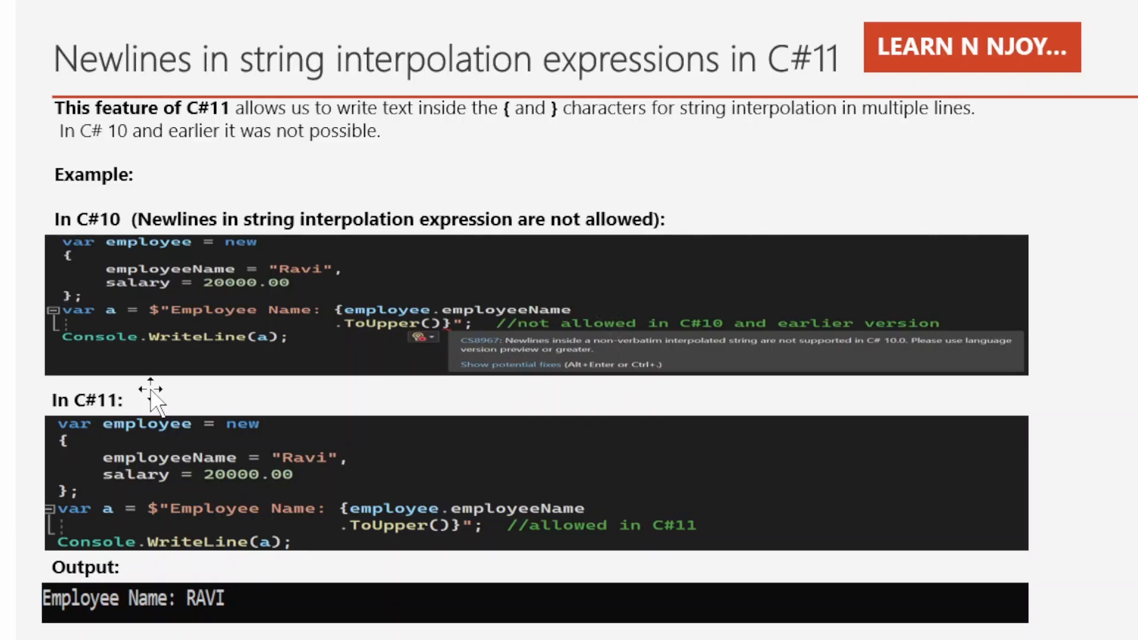
mouse_move(268, 595)
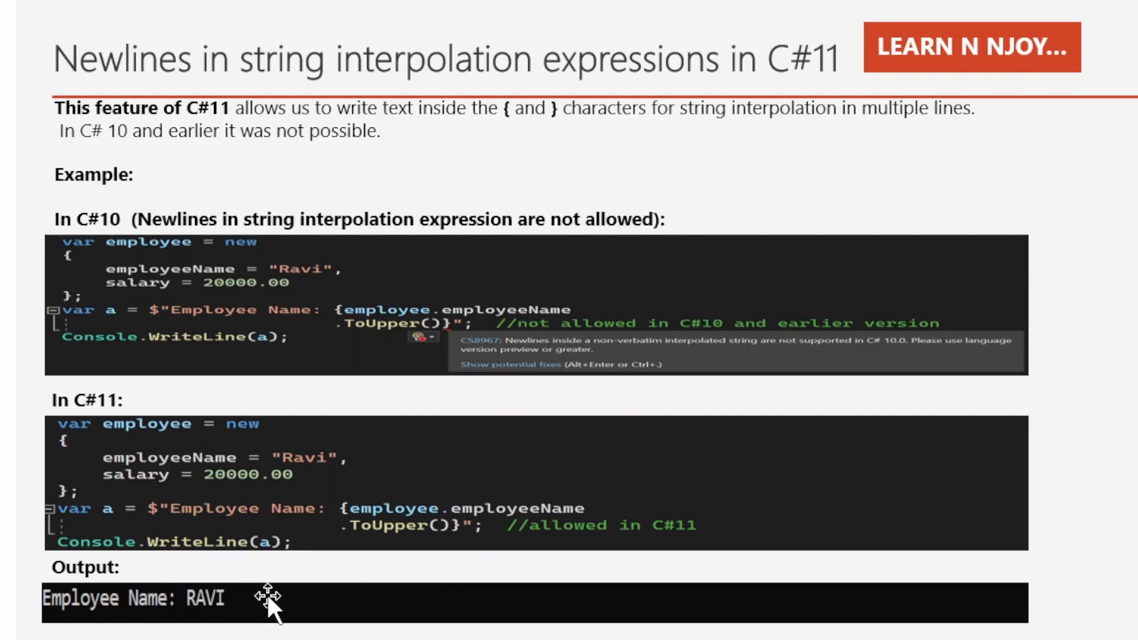
mouse_move(268, 580)
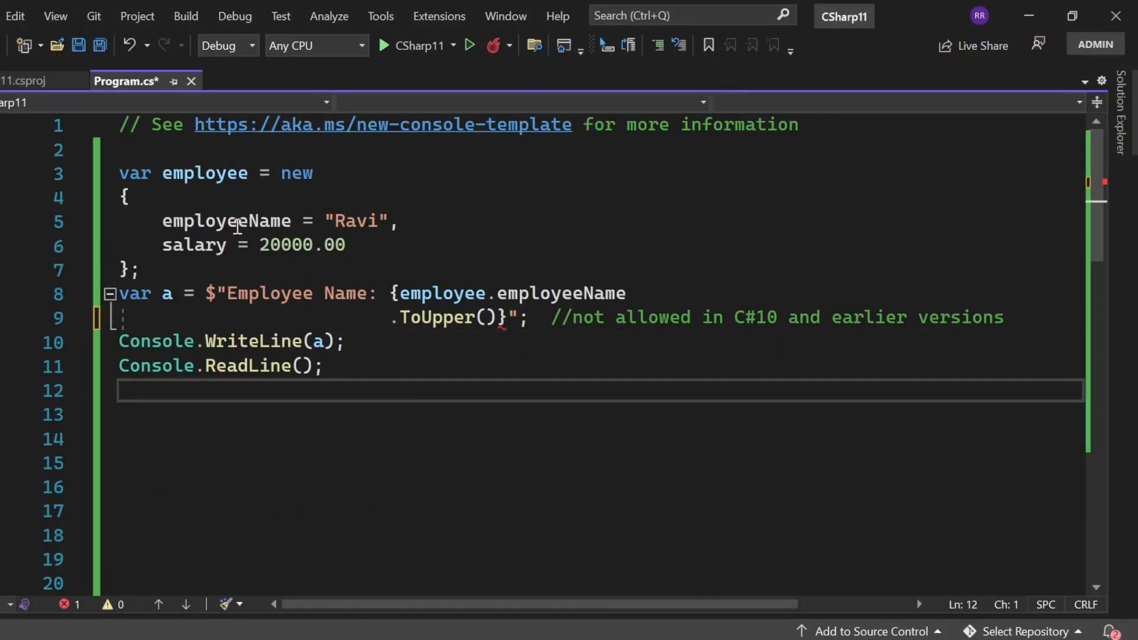
mouse_move(410, 314)
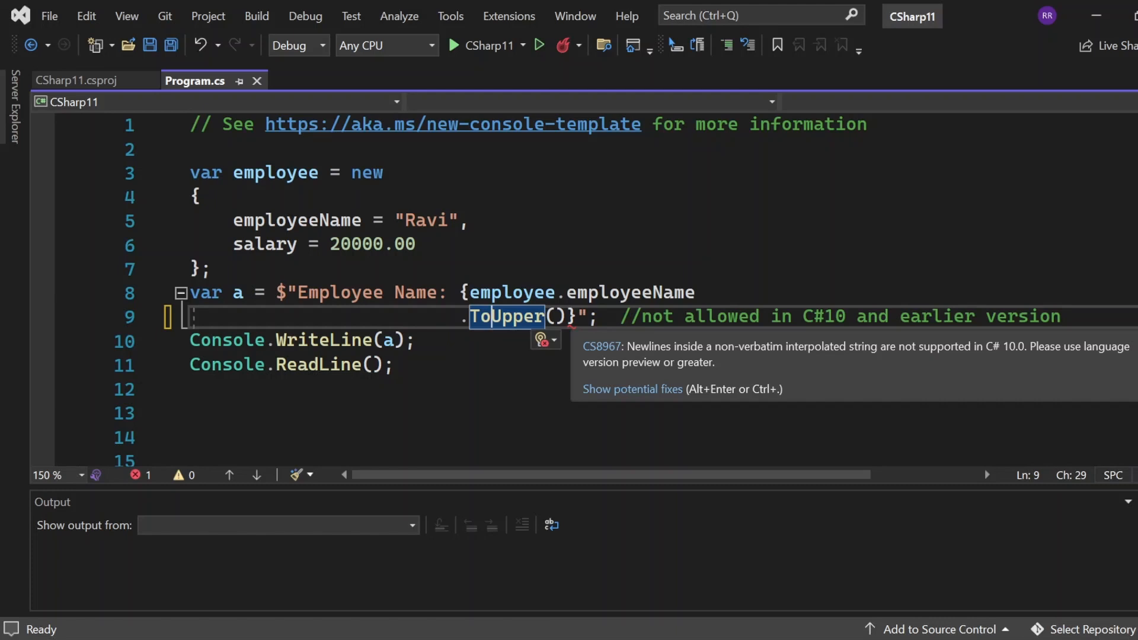
mouse_move(666, 493)
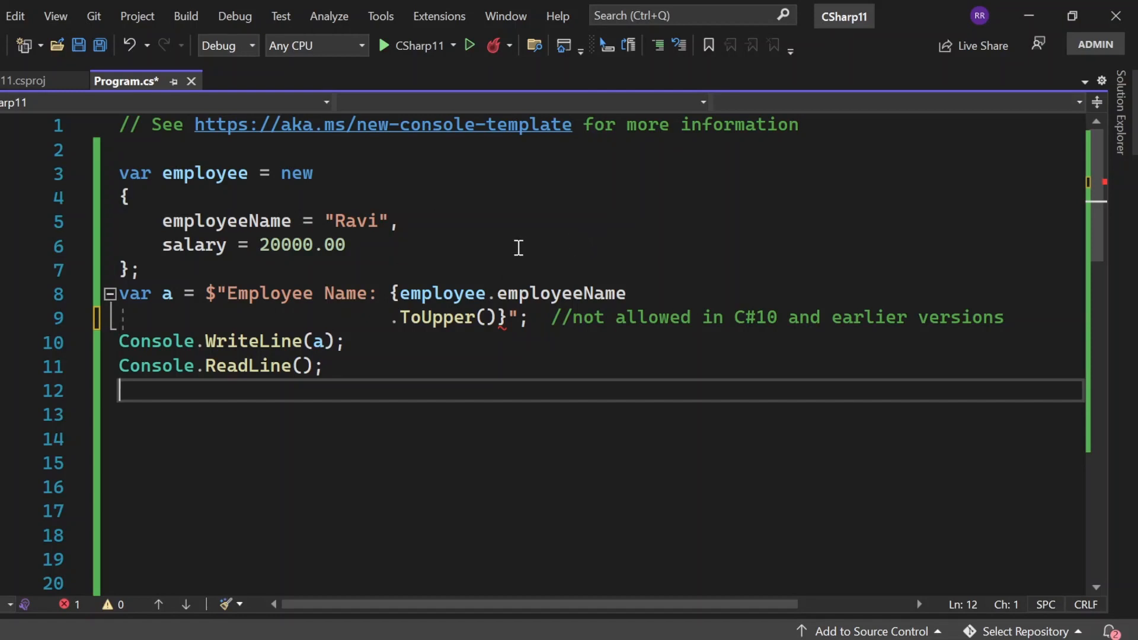
mouse_move(666, 271)
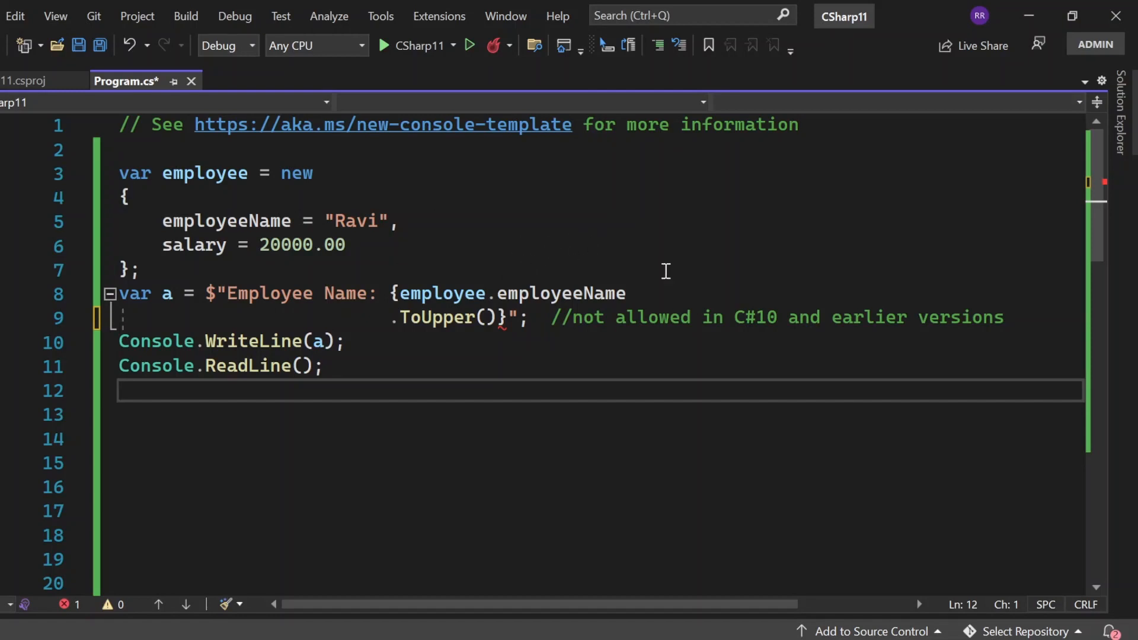
mouse_move(602, 250)
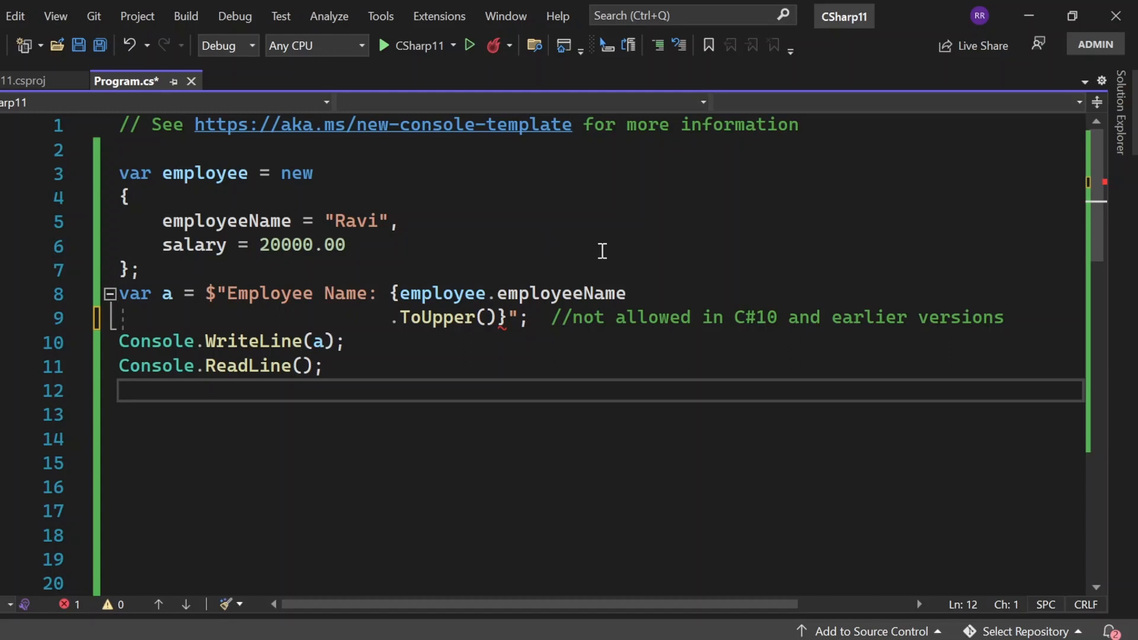
Set LangVersion to preview in CSharp11.csproj, then return to Program.cs.
click(25, 81)
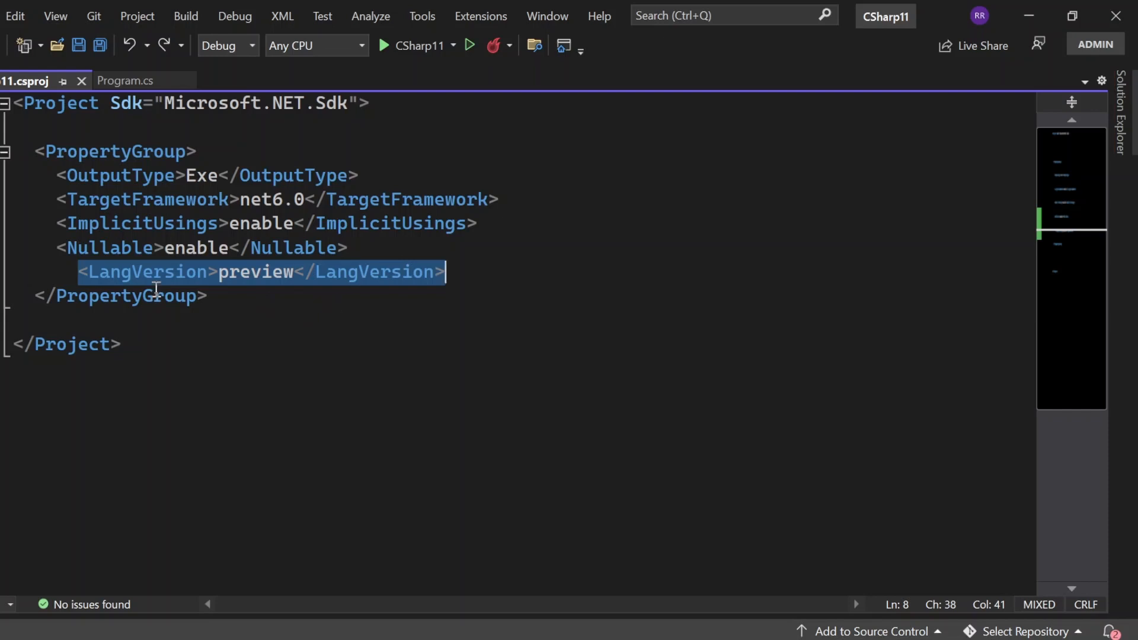
mouse_move(149, 90)
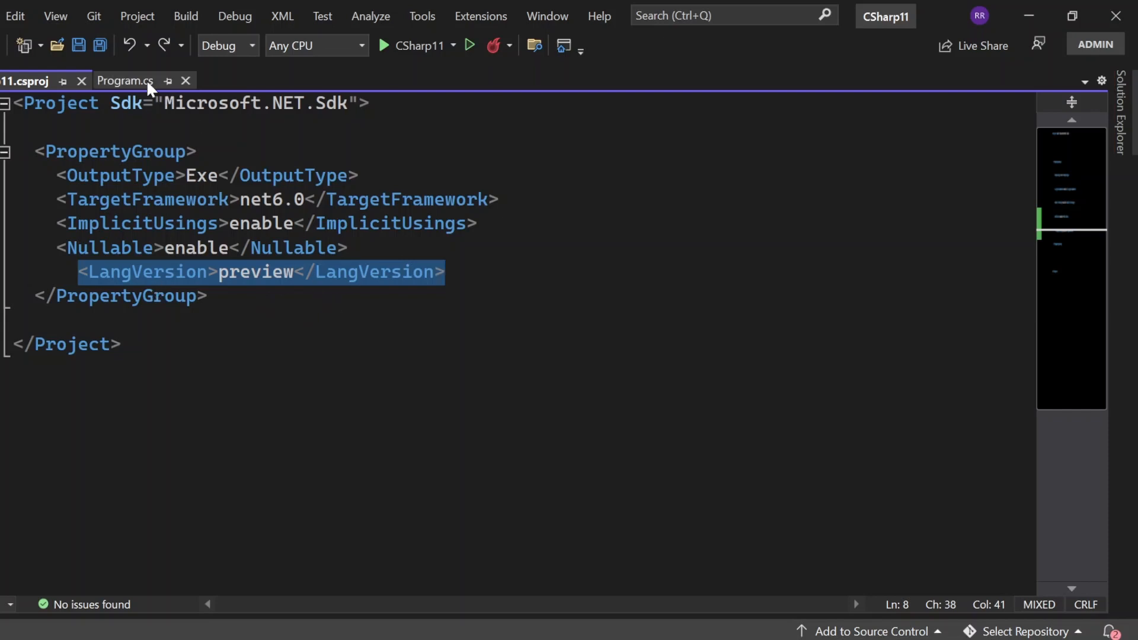
click(123, 81)
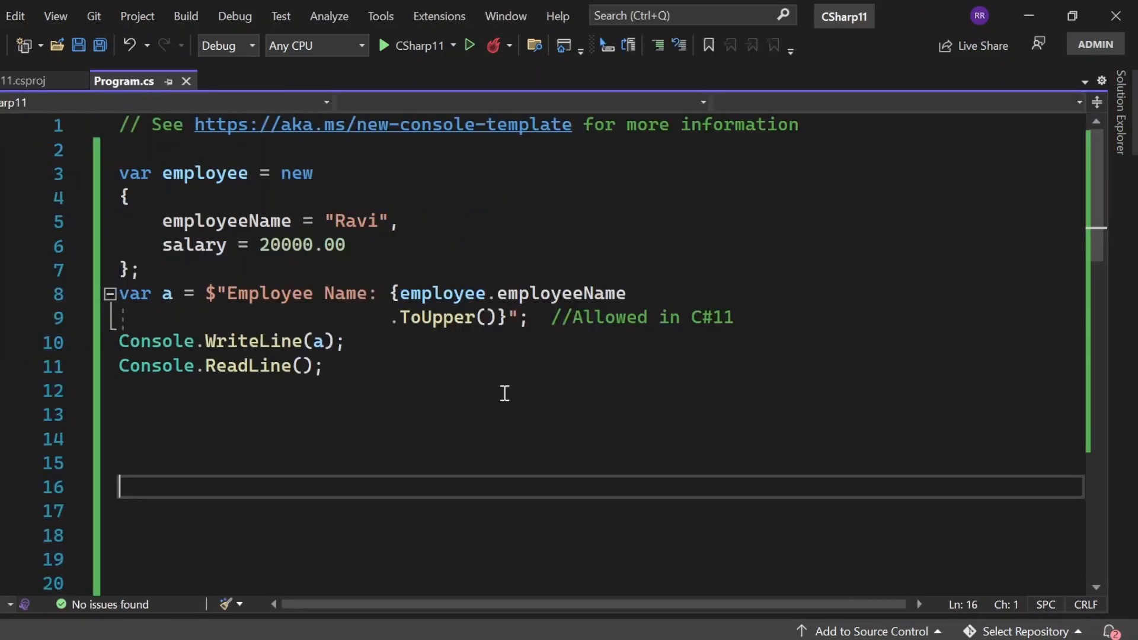
Build and run CSharp11 to print 'Employee Name: RAVI' in the console.
drag(391, 317, 520, 317)
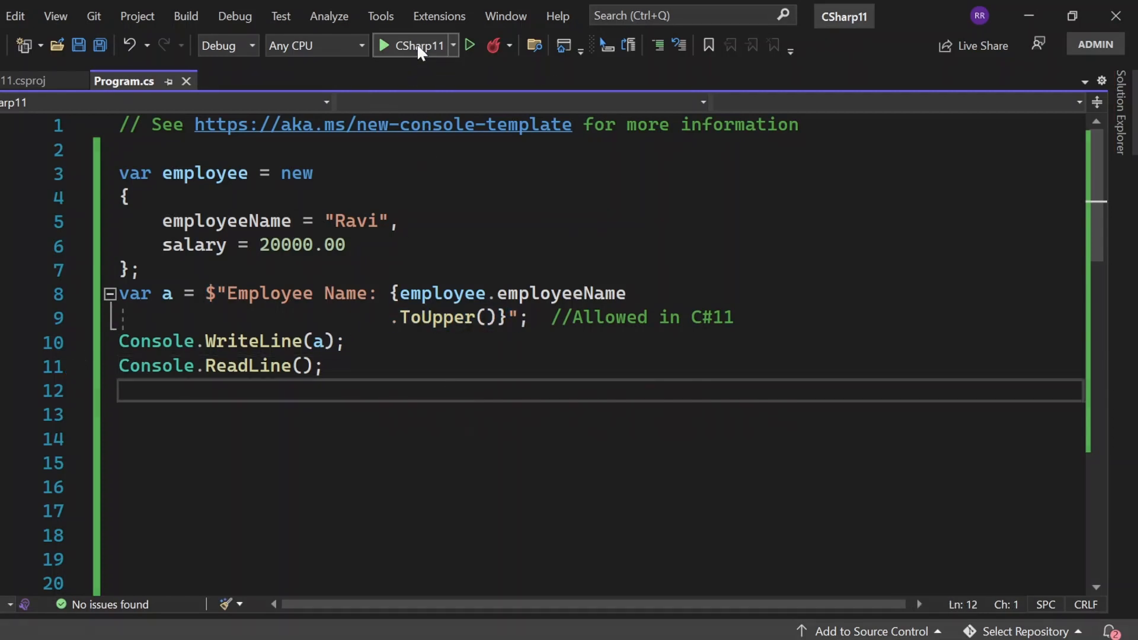
click(413, 45)
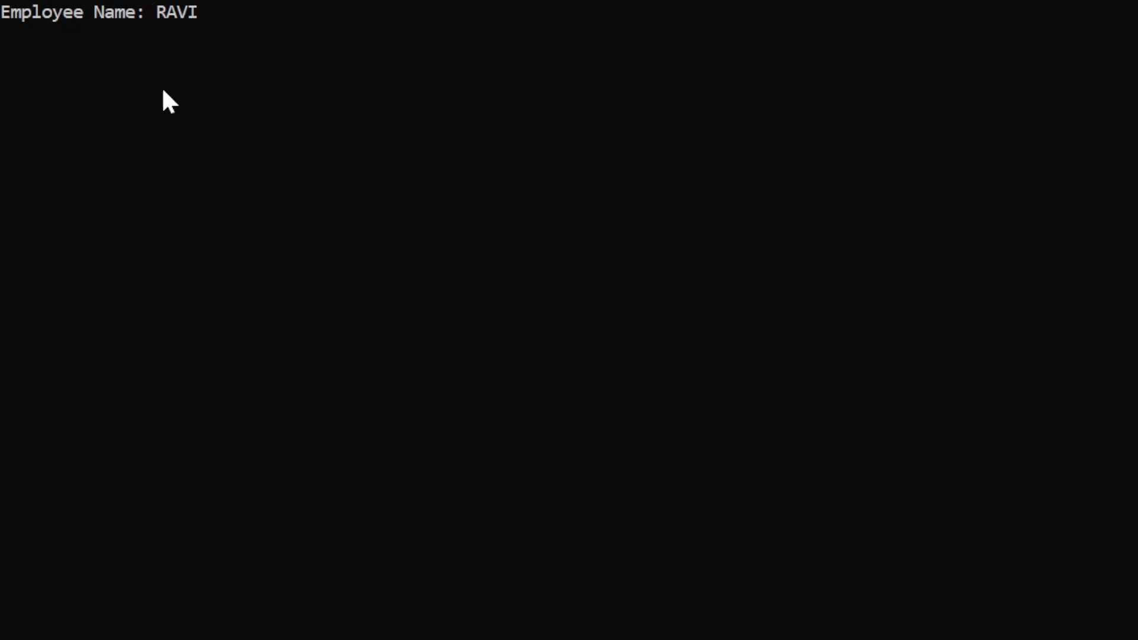
mouse_move(260, 64)
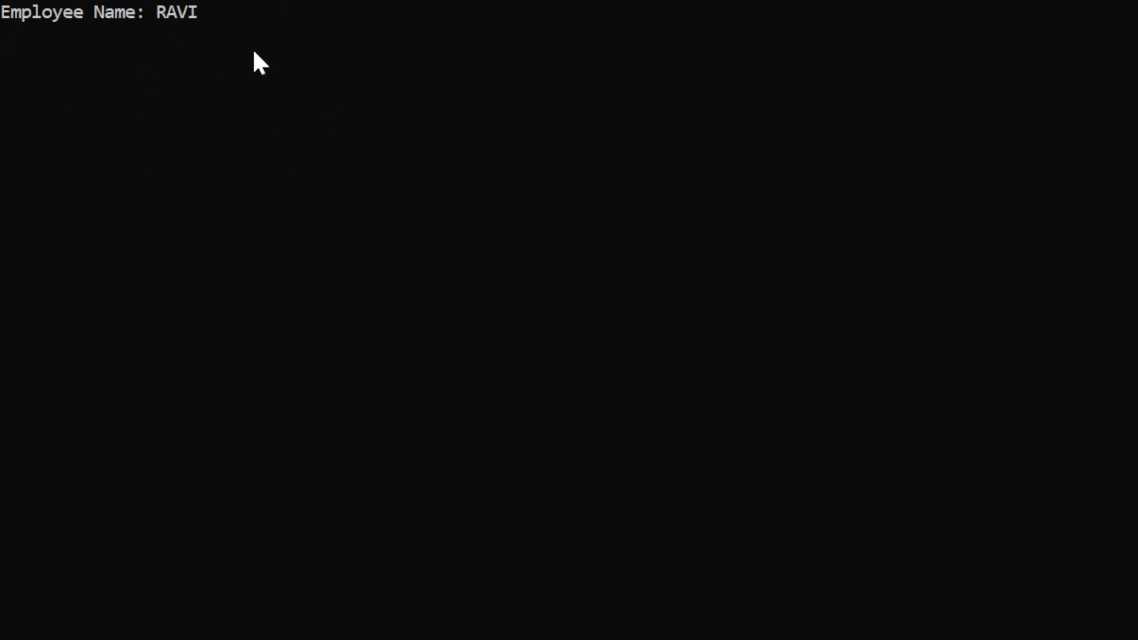
mouse_move(486, 47)
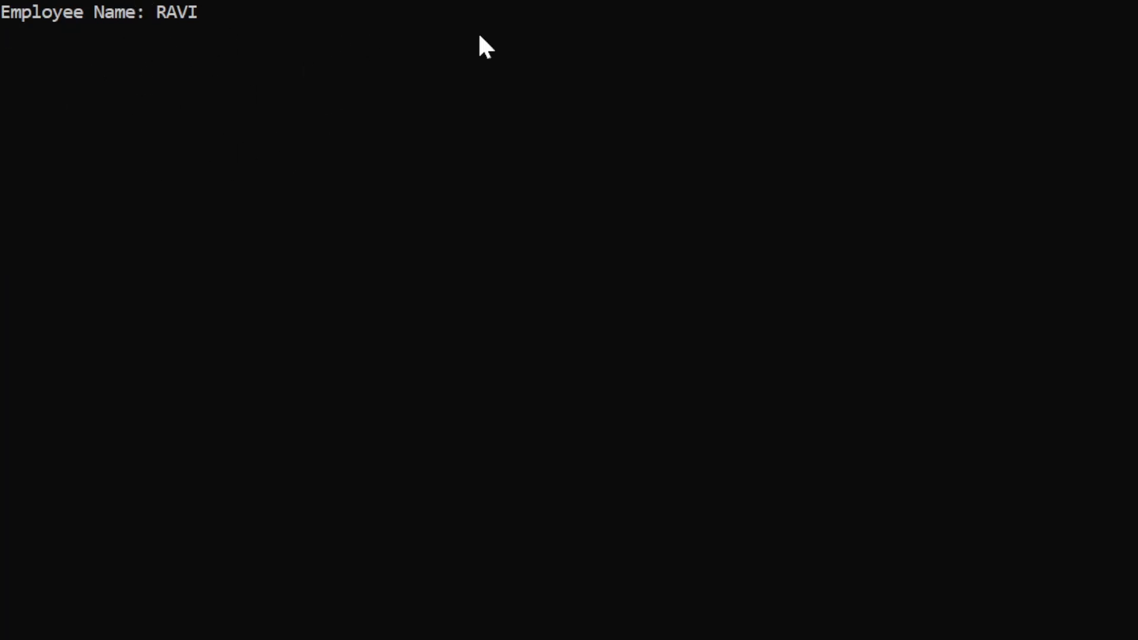
mouse_move(352, 78)
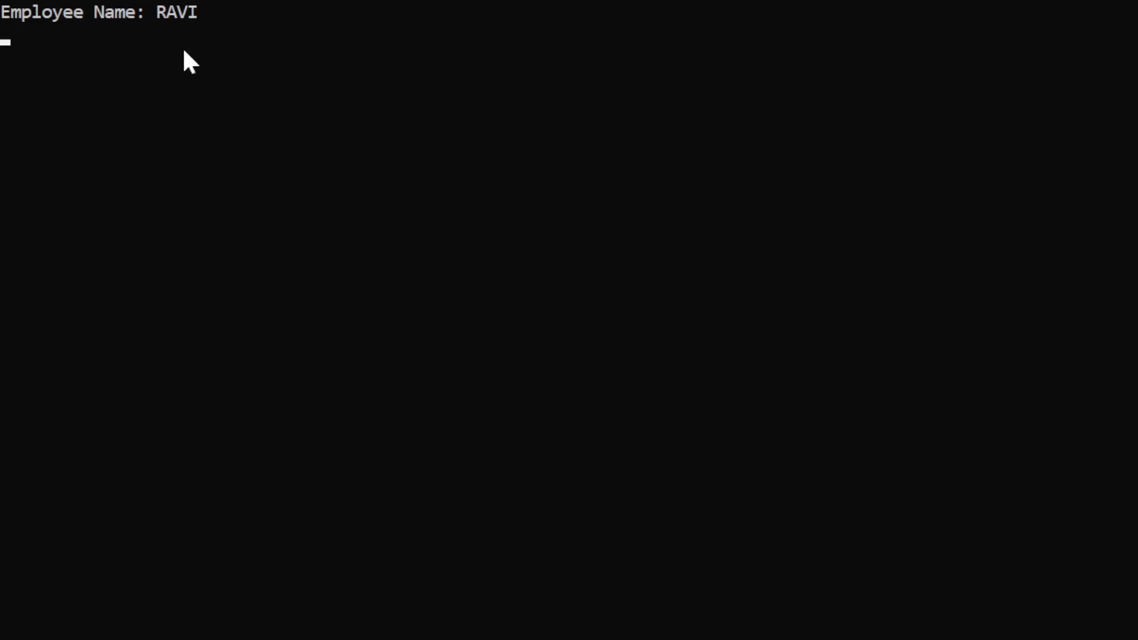
mouse_move(352, 101)
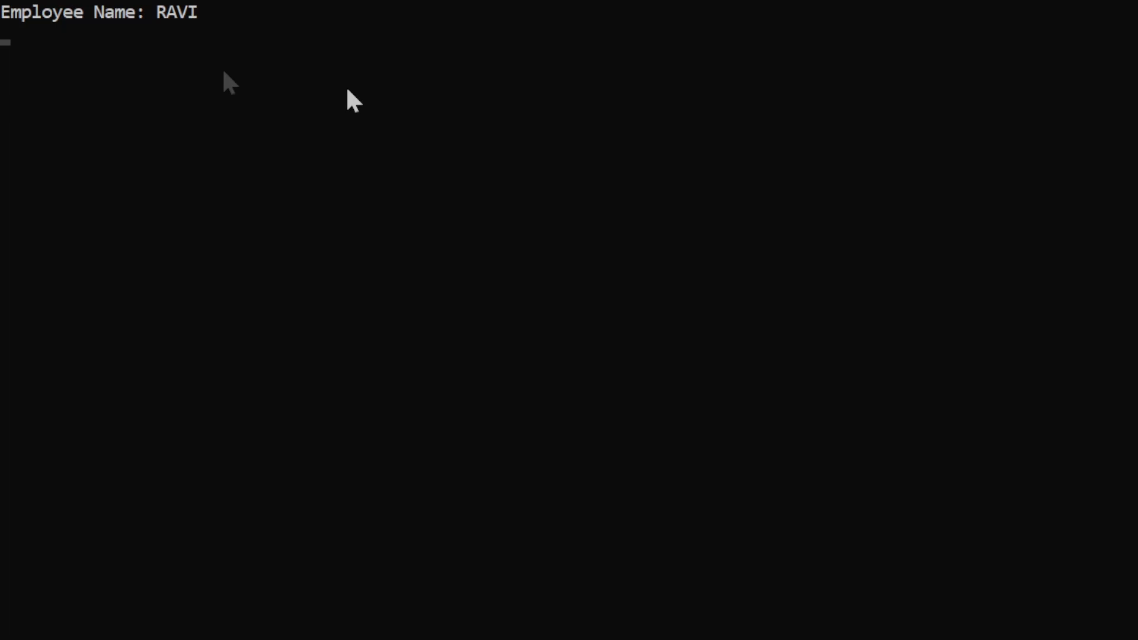